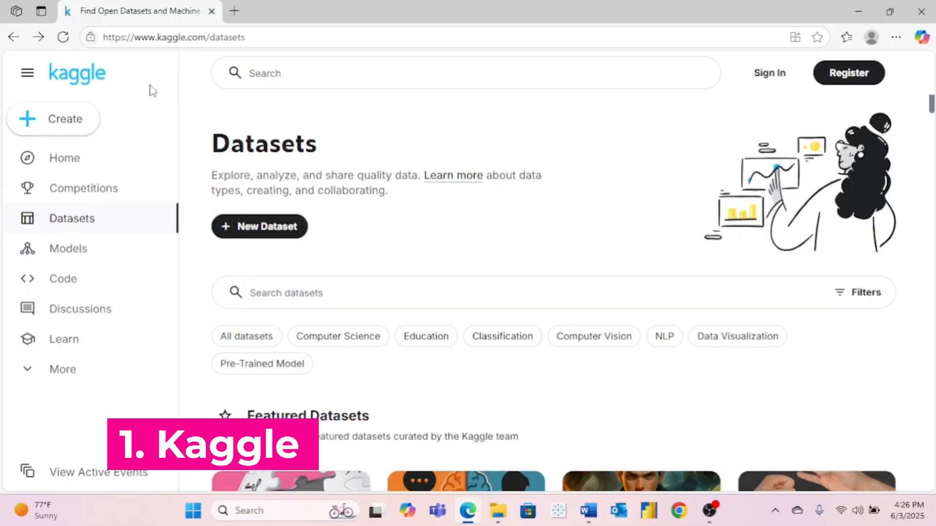
{"action": "mouse_move", "coordinate": [165, 64]}
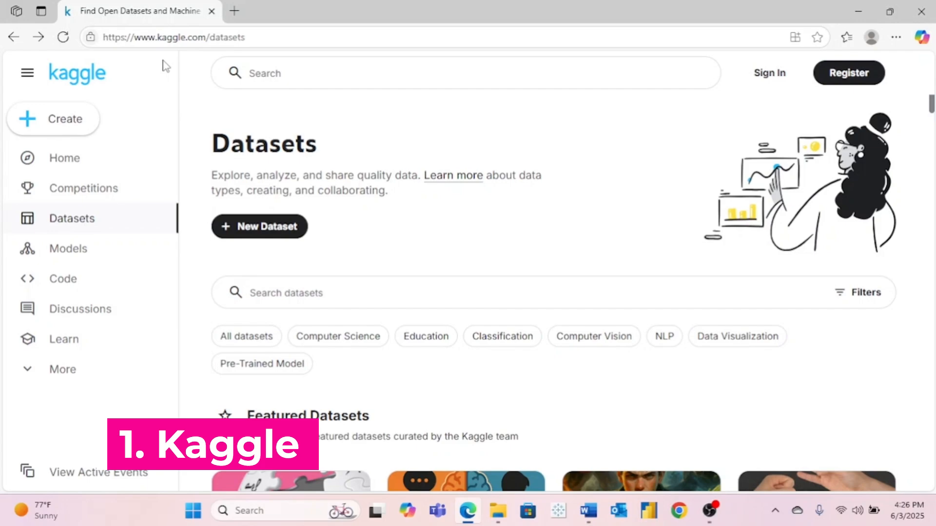
{"action": "mouse_move", "coordinate": [209, 57]}
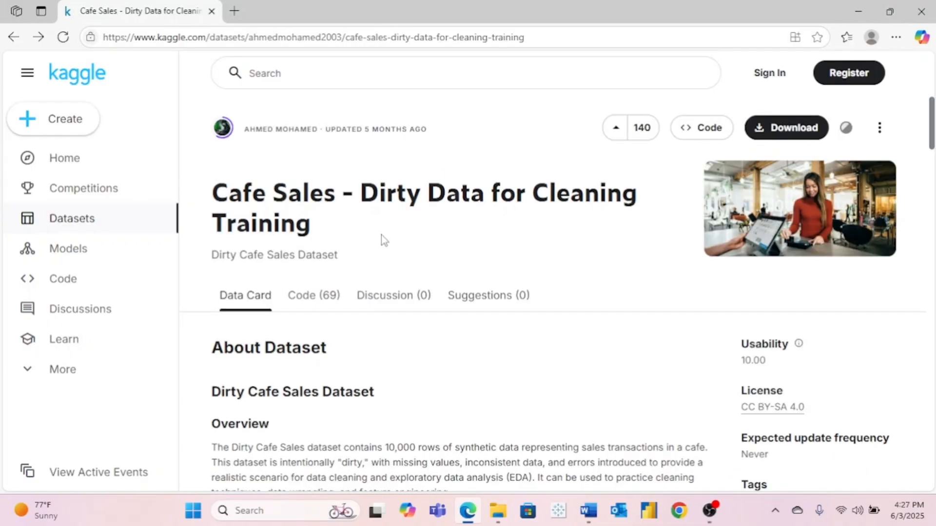
Open the Cafe Sales - Dirty Data for Cleaning Training dataset page on Kaggle.
{"action": "left_click", "coordinate": [427, 73]}
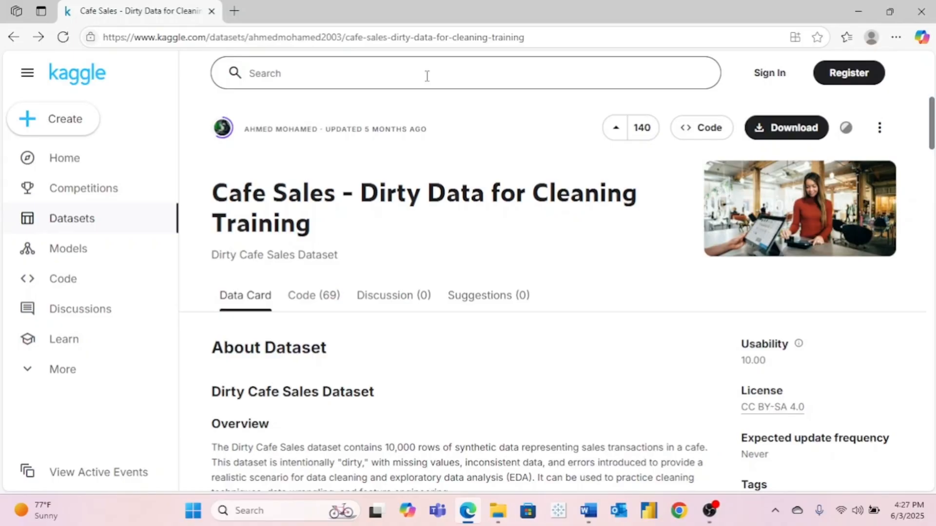
{"action": "mouse_move", "coordinate": [438, 140]}
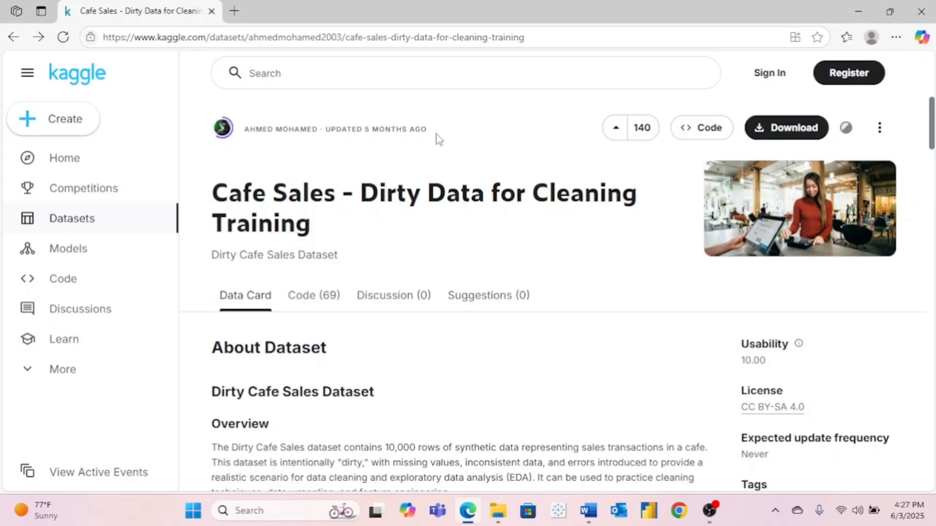
{"action": "mouse_move", "coordinate": [328, 204]}
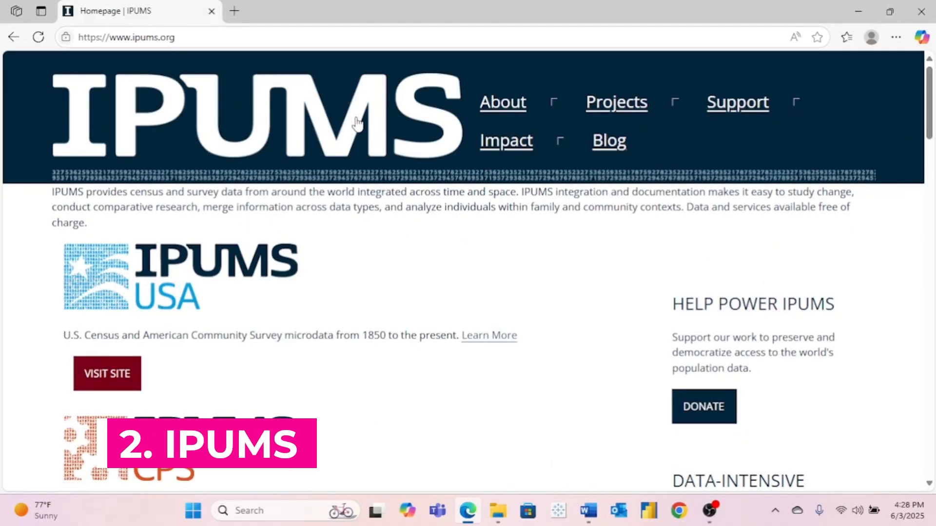
{"action": "mouse_move", "coordinate": [355, 279]}
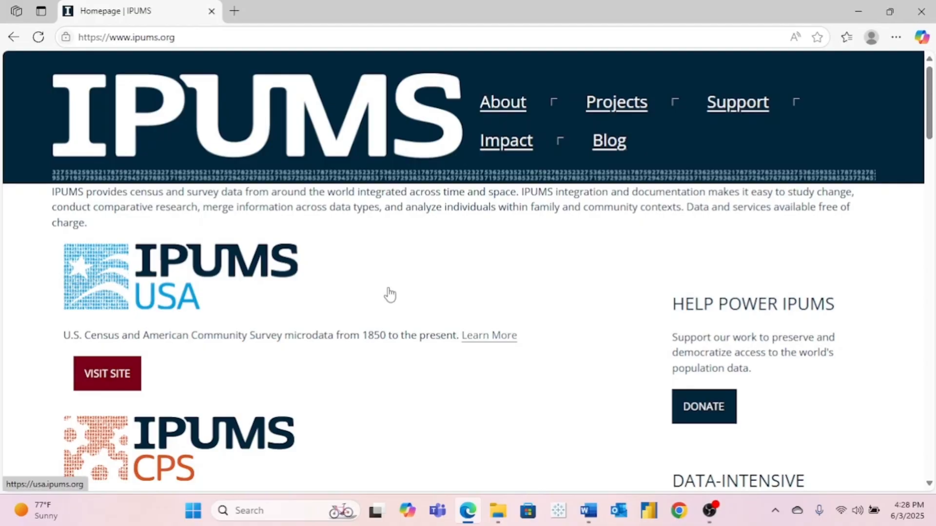
{"action": "scroll", "scroll_direction": "down", "scroll_amount": 3}
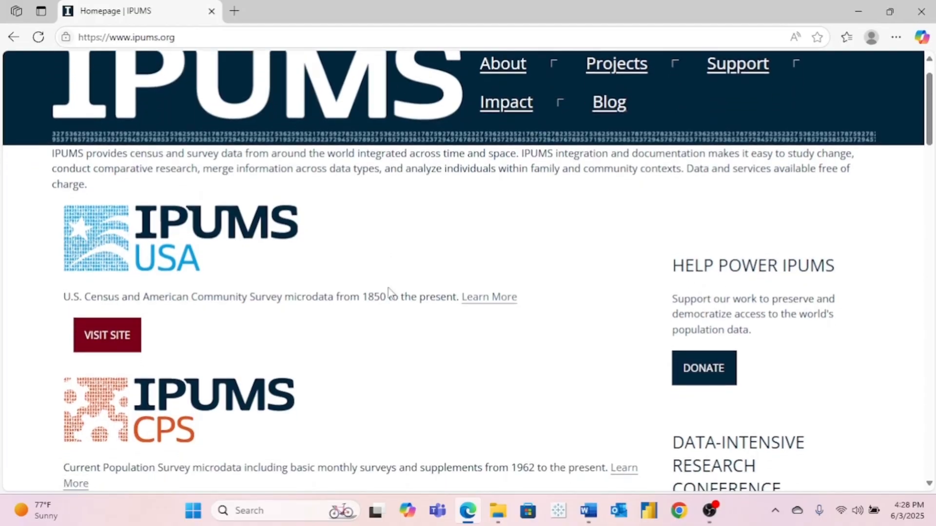
{"action": "scroll", "scroll_direction": "down", "scroll_amount": 3}
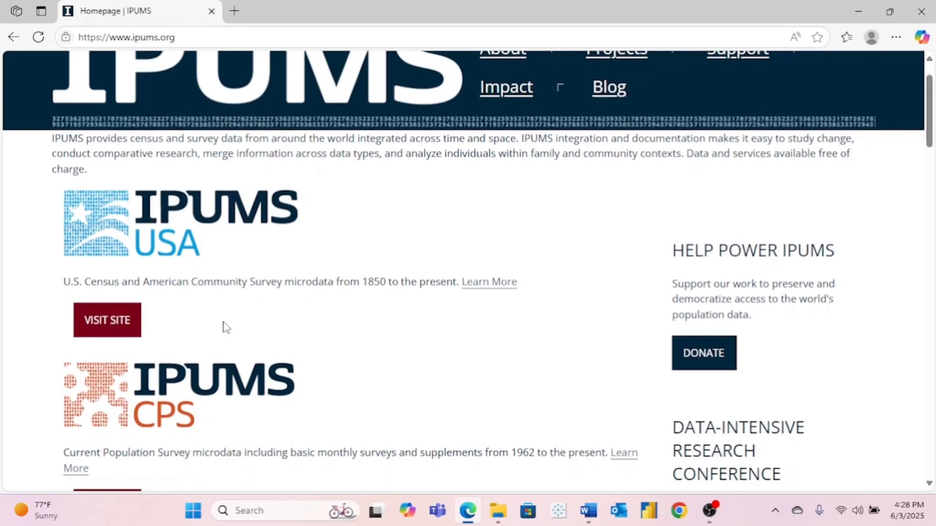
{"action": "scroll", "scroll_direction": "down", "scroll_amount": 3}
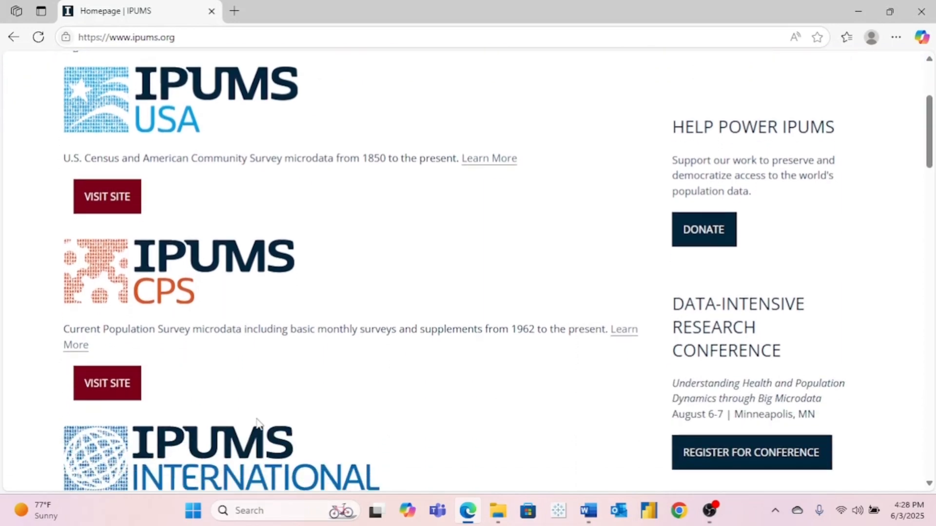
{"action": "scroll", "scroll_direction": "down", "scroll_amount": 3}
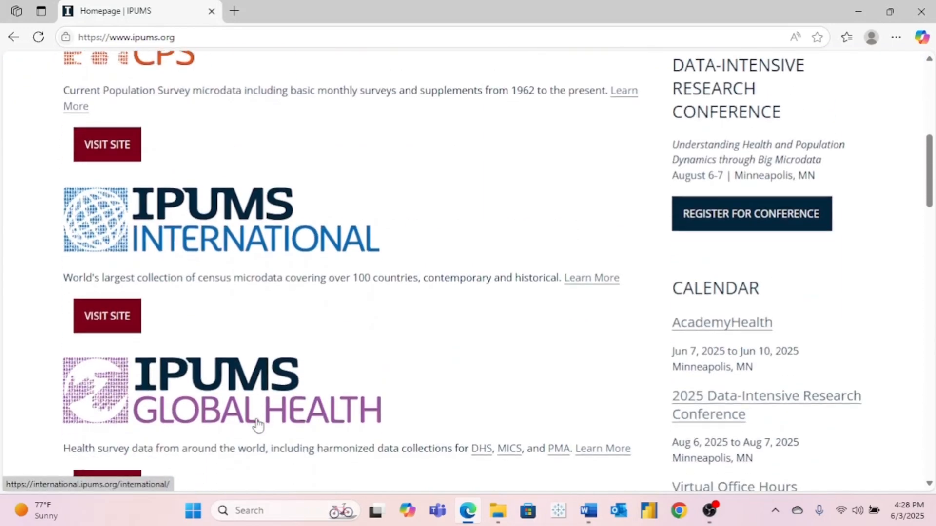
{"action": "scroll", "scroll_direction": "down", "scroll_amount": 3}
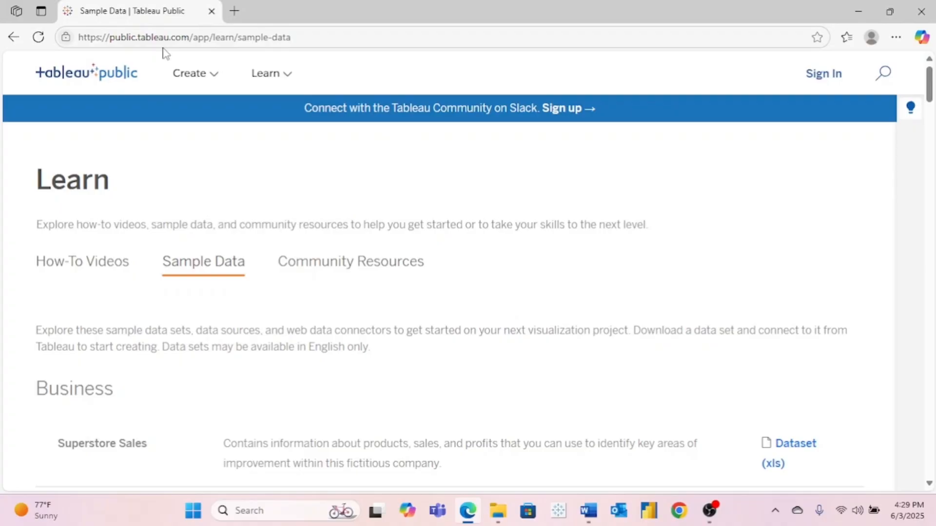
{"action": "mouse_move", "coordinate": [343, 204]}
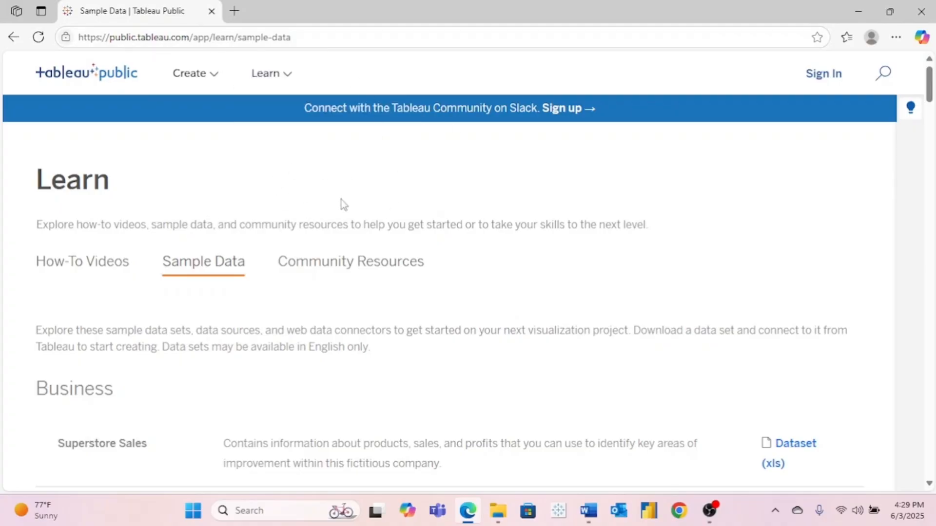
{"action": "mouse_move", "coordinate": [302, 202]}
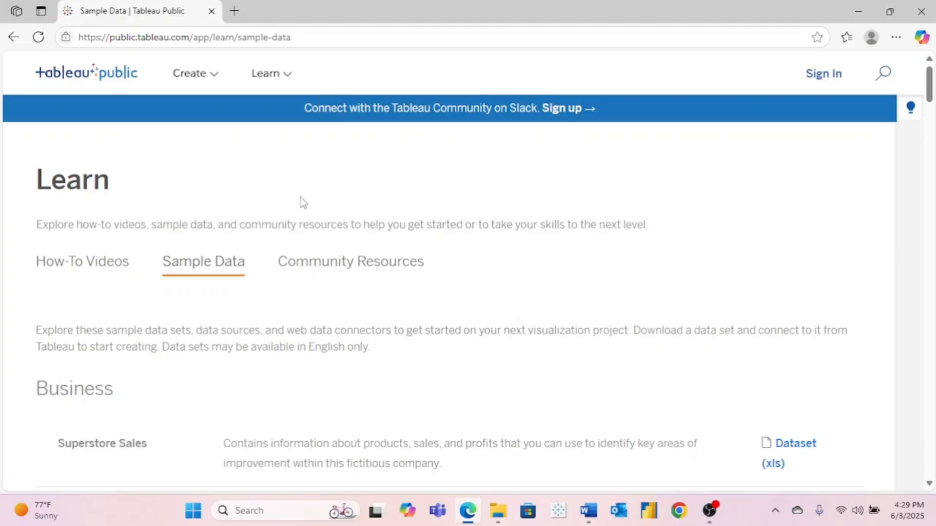
{"action": "mouse_move", "coordinate": [436, 328]}
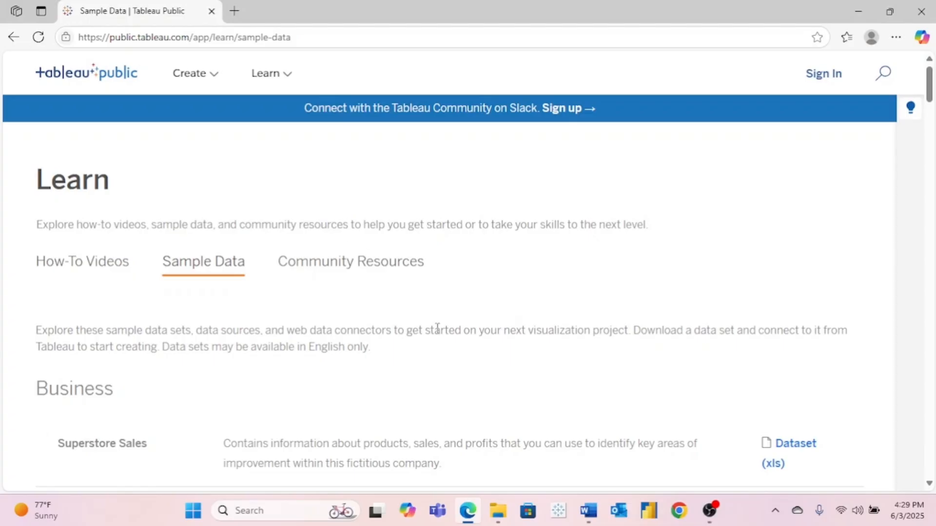
{"action": "scroll", "scroll_direction": "down", "scroll_amount": 3}
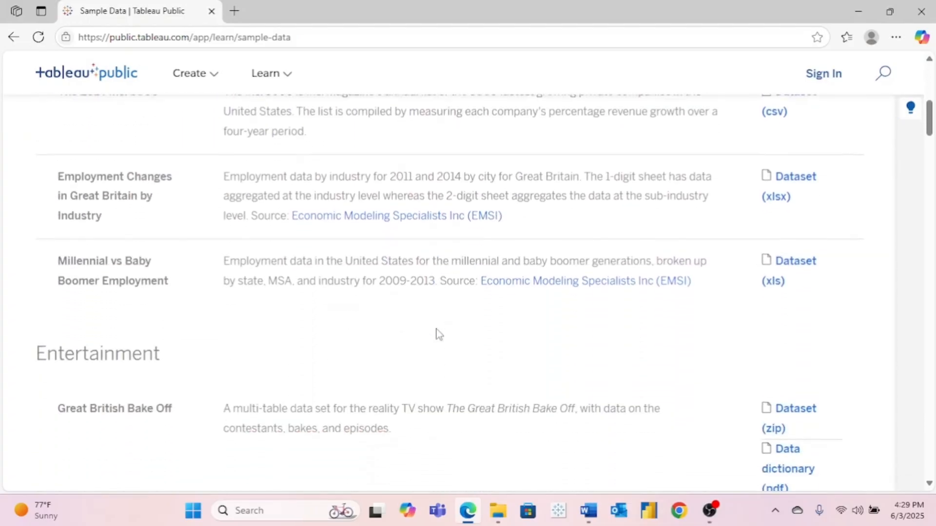
{"action": "scroll", "scroll_direction": "down", "scroll_amount": 3}
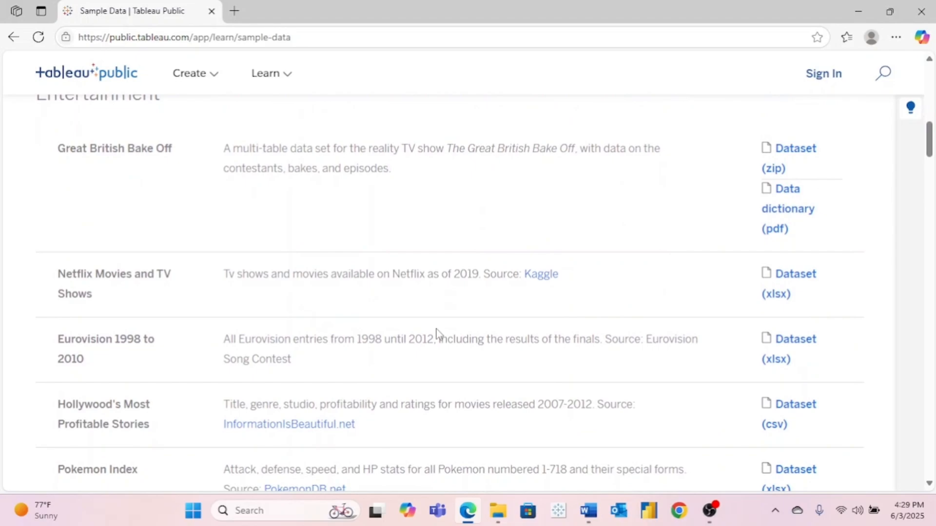
{"action": "scroll", "scroll_direction": "down", "scroll_amount": 3}
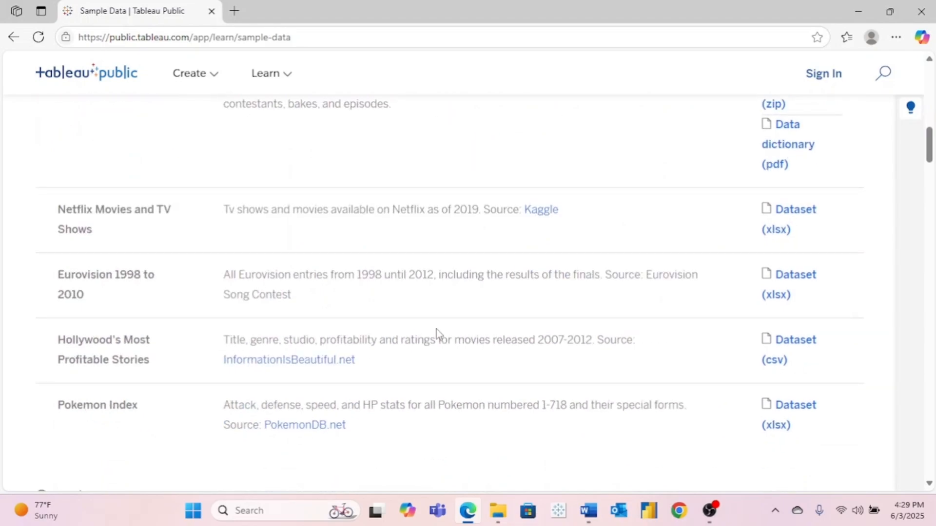
{"action": "scroll", "scroll_direction": "down", "scroll_amount": 3}
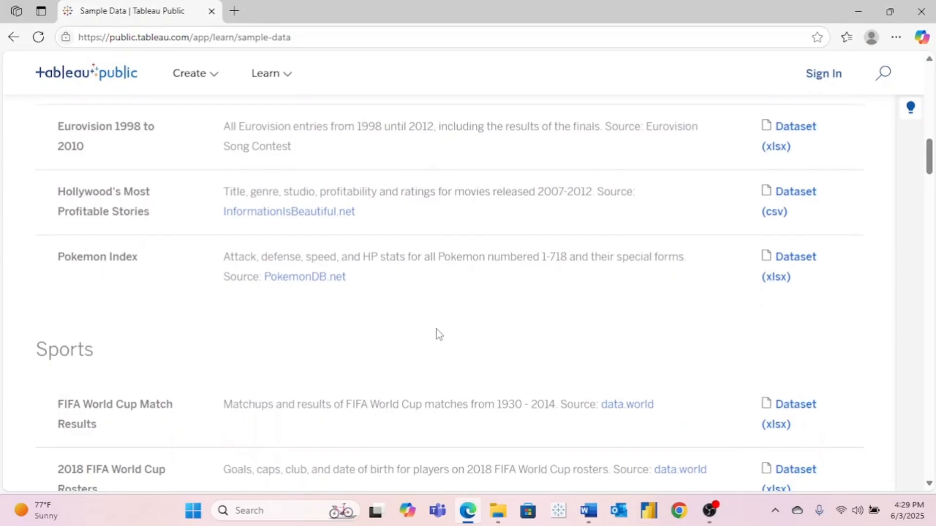
{"action": "scroll", "scroll_direction": "down", "scroll_amount": 3}
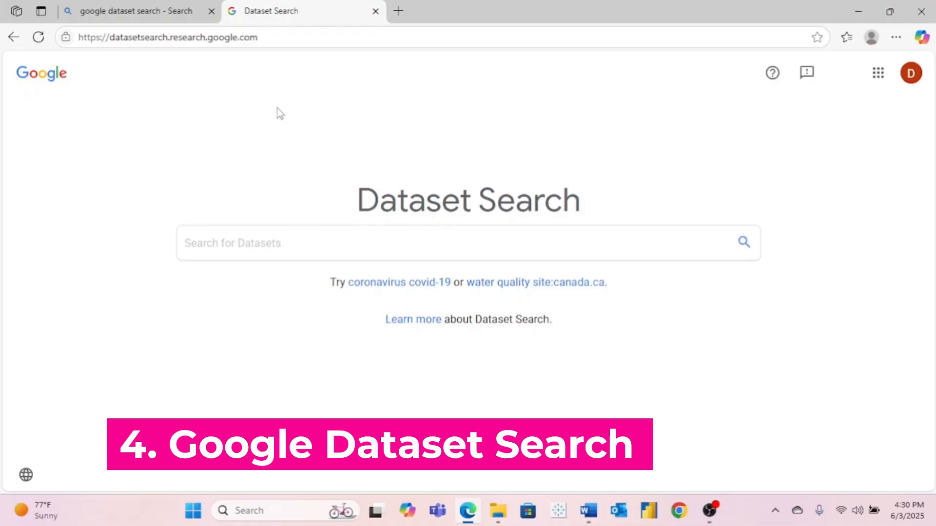
{"action": "mouse_move", "coordinate": [333, 174]}
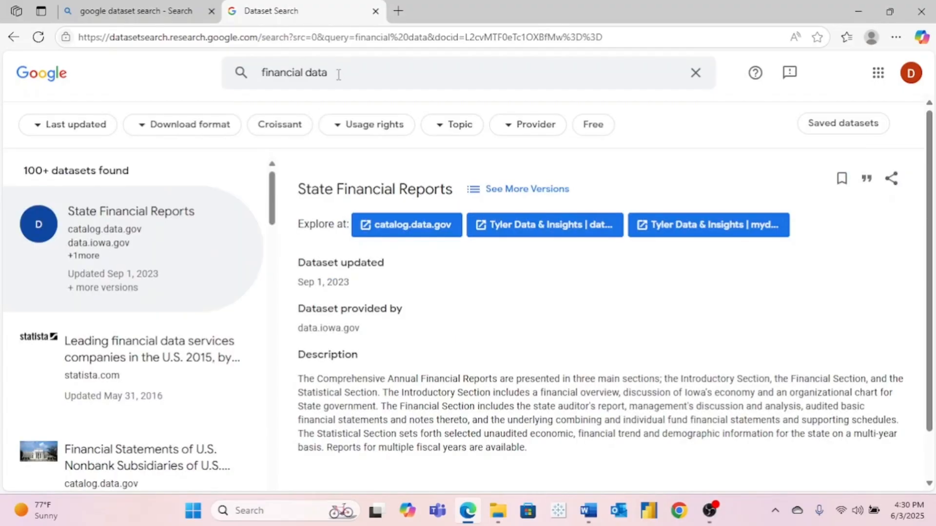
Scroll the financial data results and view the ABEL Finance Financial Statement dataset details.
{"action": "scroll", "scroll_direction": "down", "scroll_amount": 3}
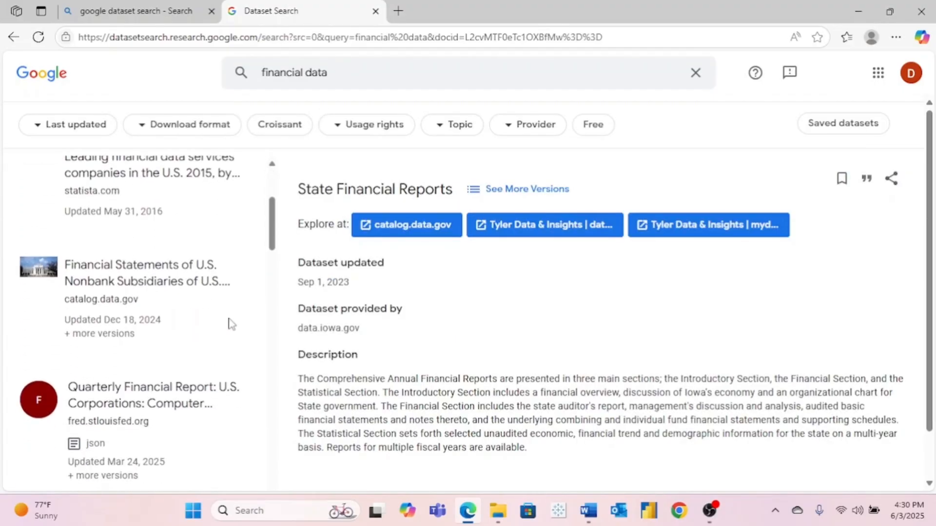
{"action": "scroll", "scroll_direction": "down", "scroll_amount": 3}
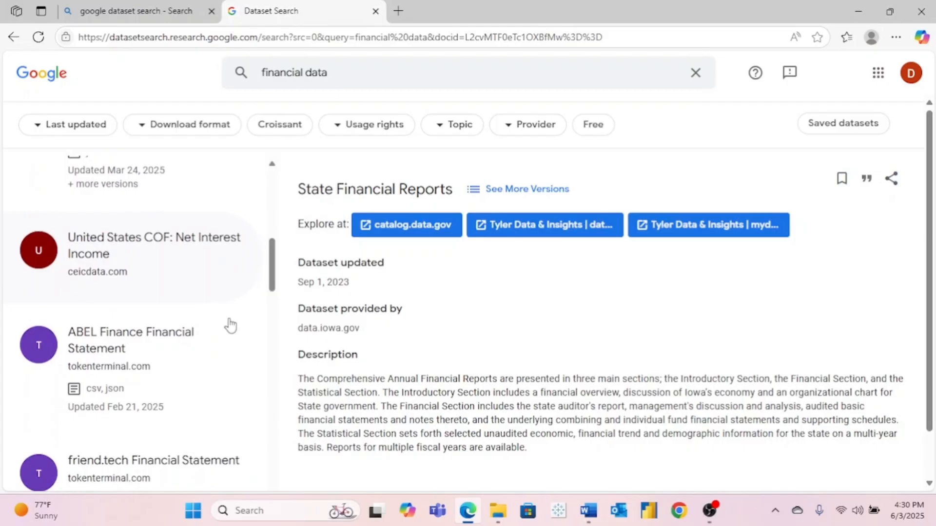
{"action": "left_click", "coordinate": [130, 340]}
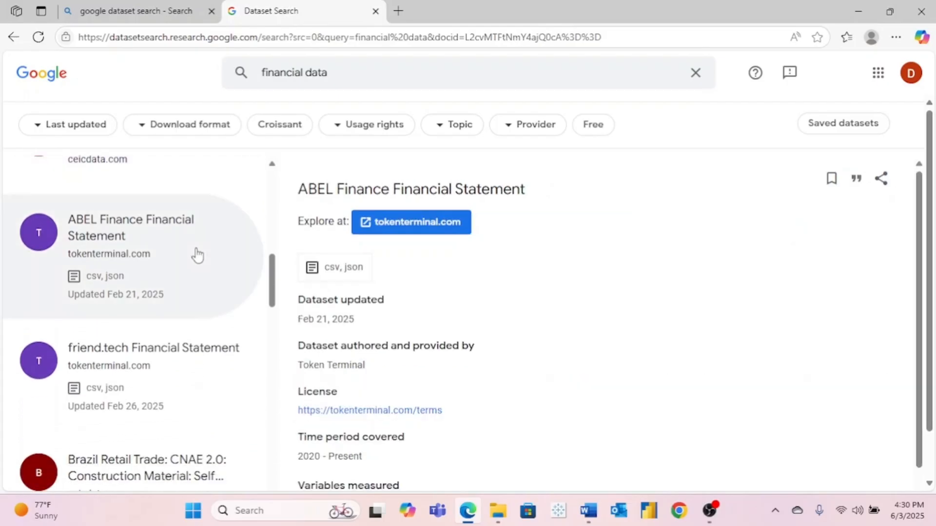
{"action": "mouse_move", "coordinate": [558, 268]}
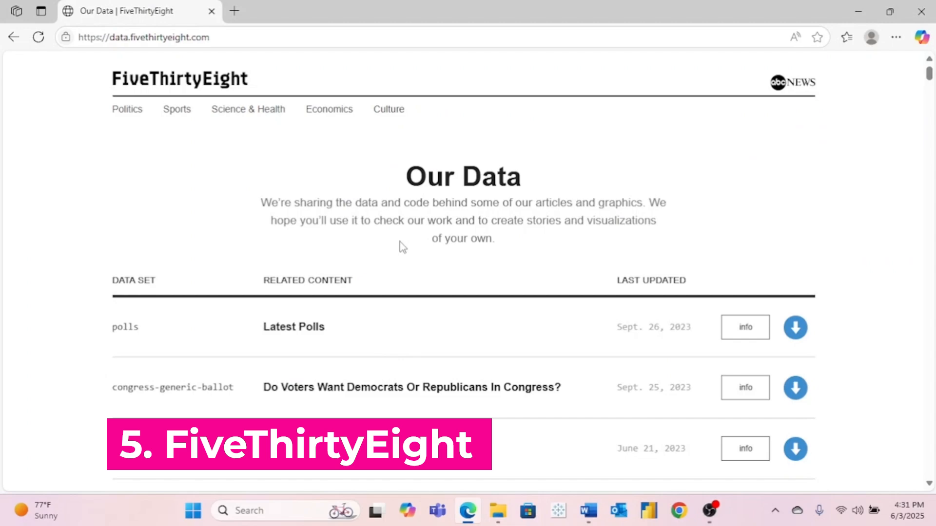
{"action": "mouse_move", "coordinate": [310, 182]}
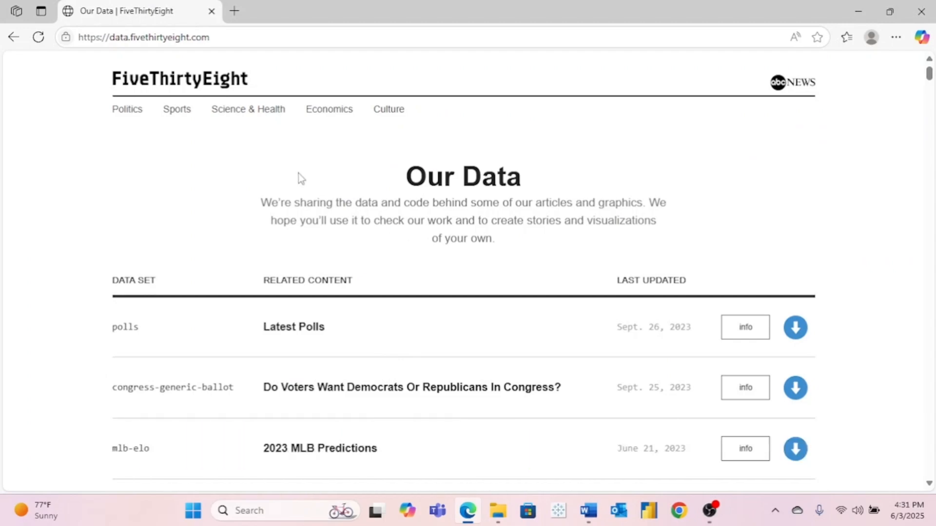
{"action": "mouse_move", "coordinate": [201, 140]}
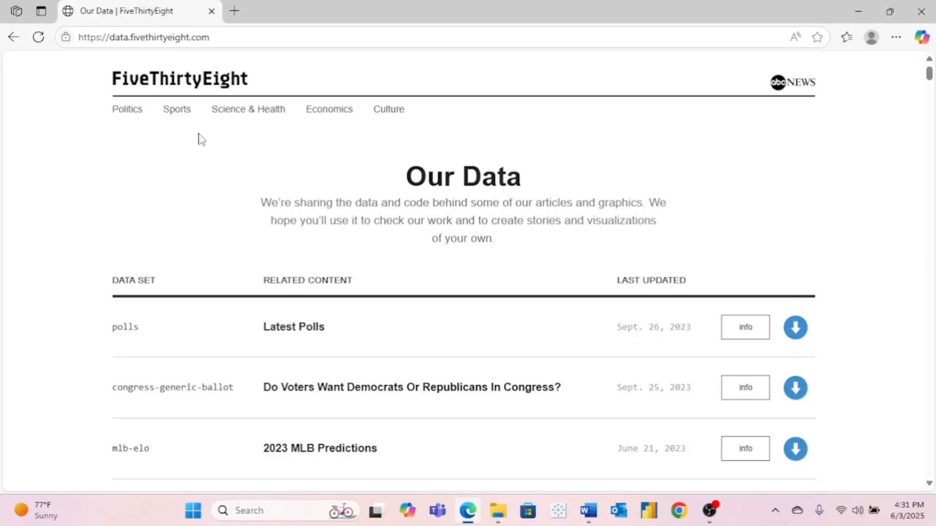
{"action": "mouse_move", "coordinate": [193, 127]}
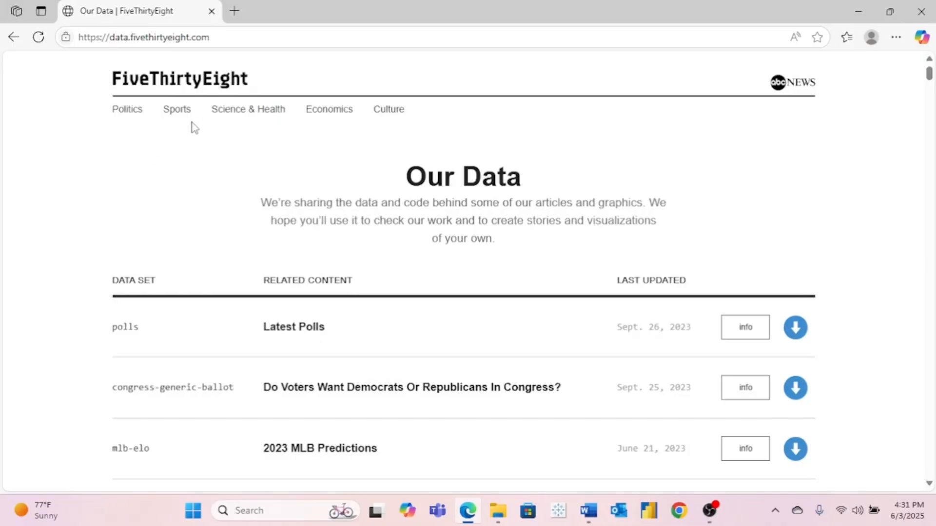
{"action": "mouse_move", "coordinate": [323, 142]}
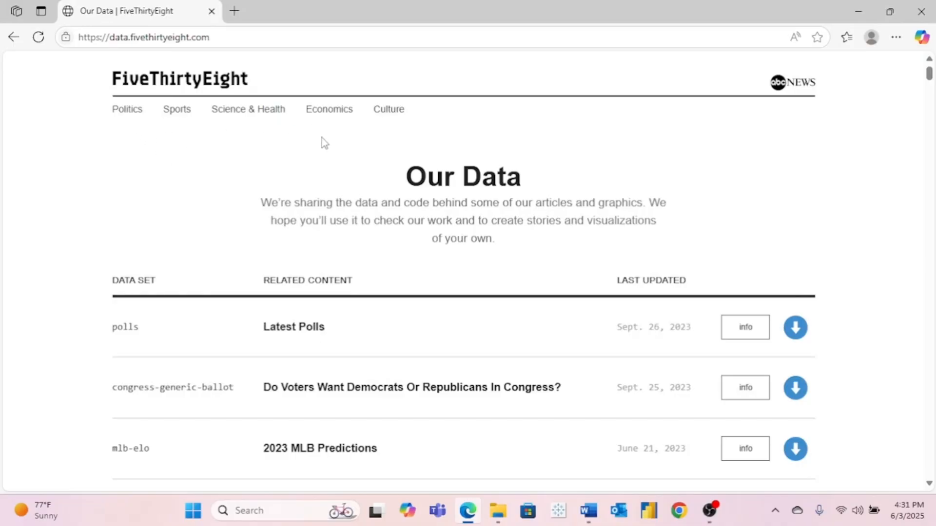
Scroll through FiveThirtyEight's Our Data list past the NBA and Club Soccer Predictions datasets.
{"action": "scroll", "scroll_direction": "down", "scroll_amount": 3}
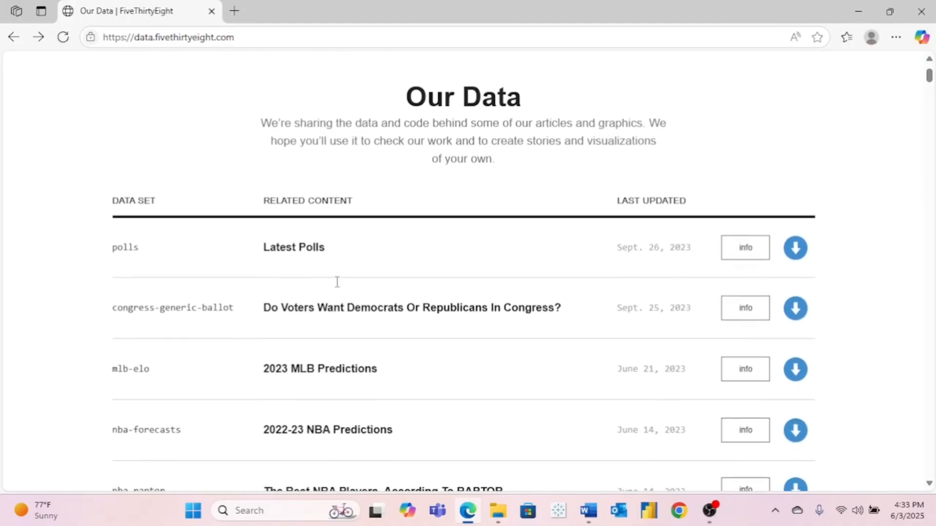
{"action": "scroll", "scroll_direction": "down", "scroll_amount": 3}
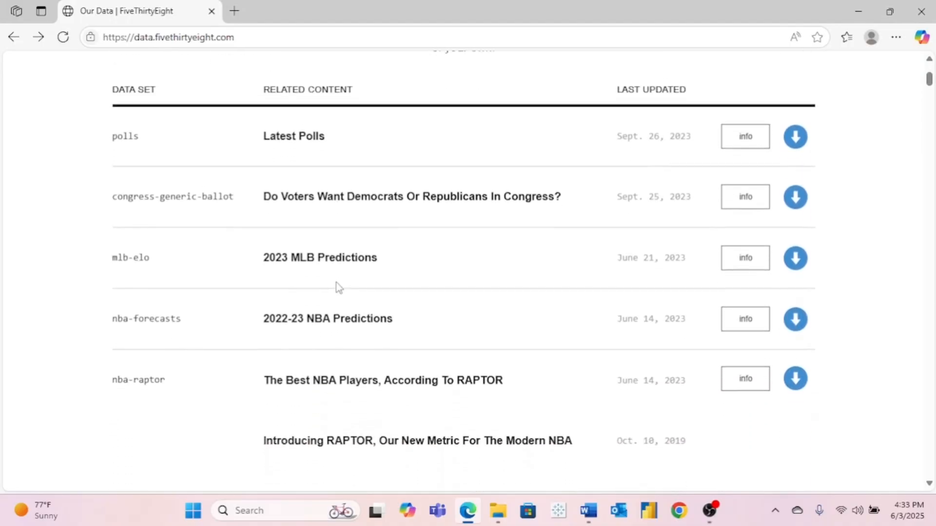
{"action": "scroll", "scroll_direction": "down", "scroll_amount": 3}
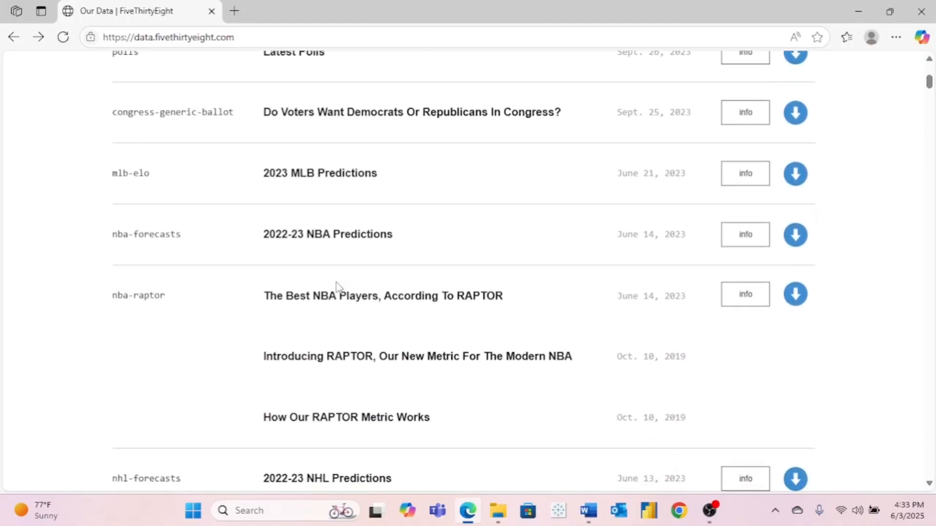
{"action": "scroll", "scroll_direction": "down", "scroll_amount": 3}
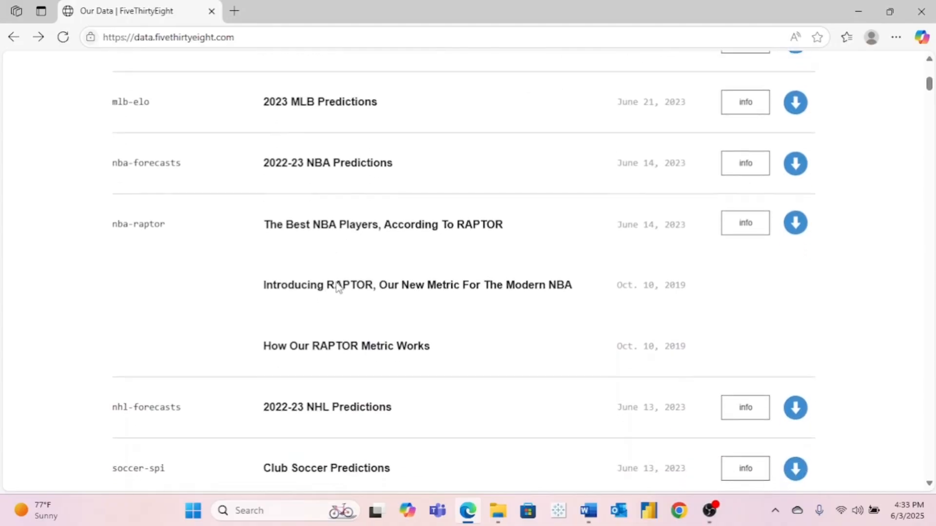
{"action": "scroll", "scroll_direction": "down", "scroll_amount": 3}
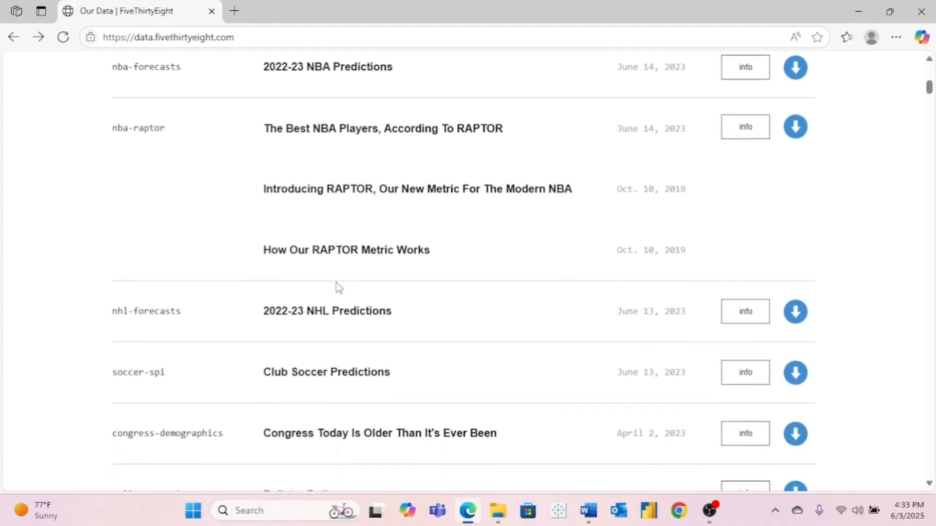
{"action": "scroll", "scroll_direction": "down", "scroll_amount": 3}
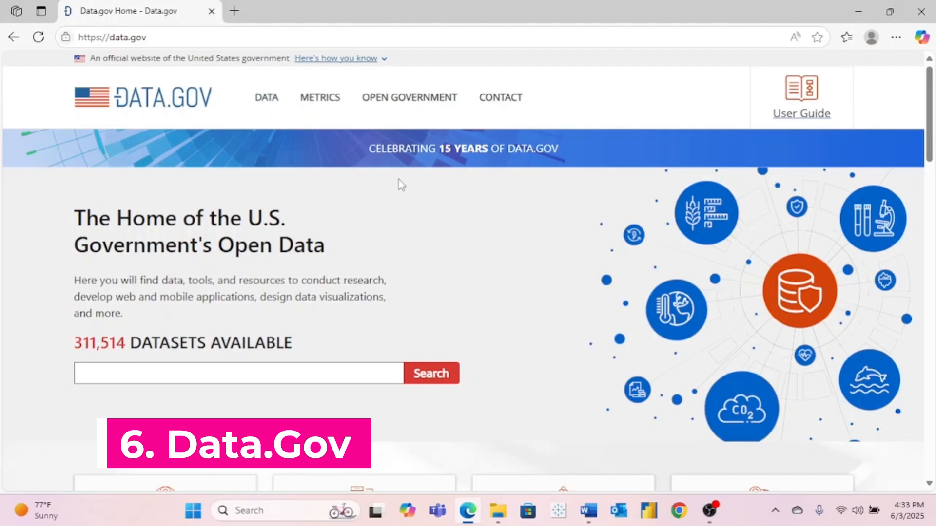
{"action": "mouse_move", "coordinate": [450, 213]}
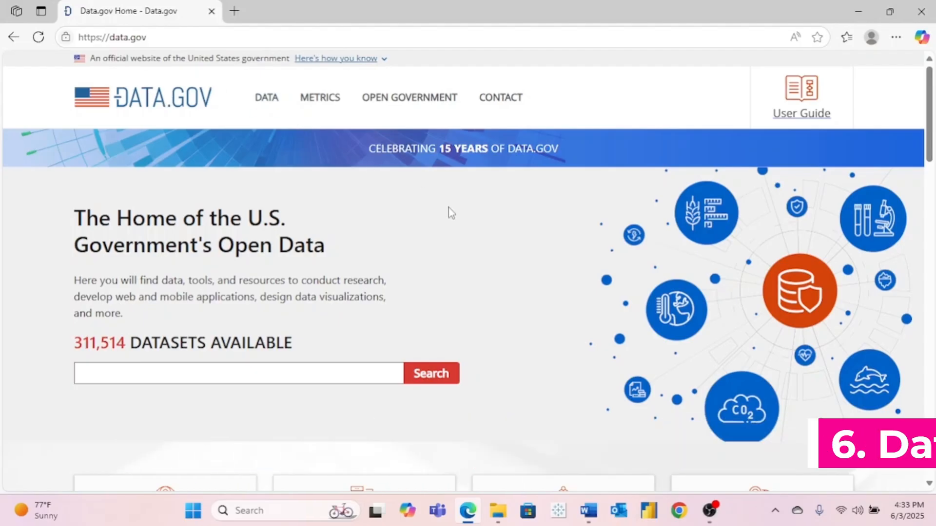
Browse Data.gov's popularity-sorted catalog of 311,497 datasets led by Electric Vehicle Population Data.
{"action": "scroll", "scroll_direction": "down", "scroll_amount": 3}
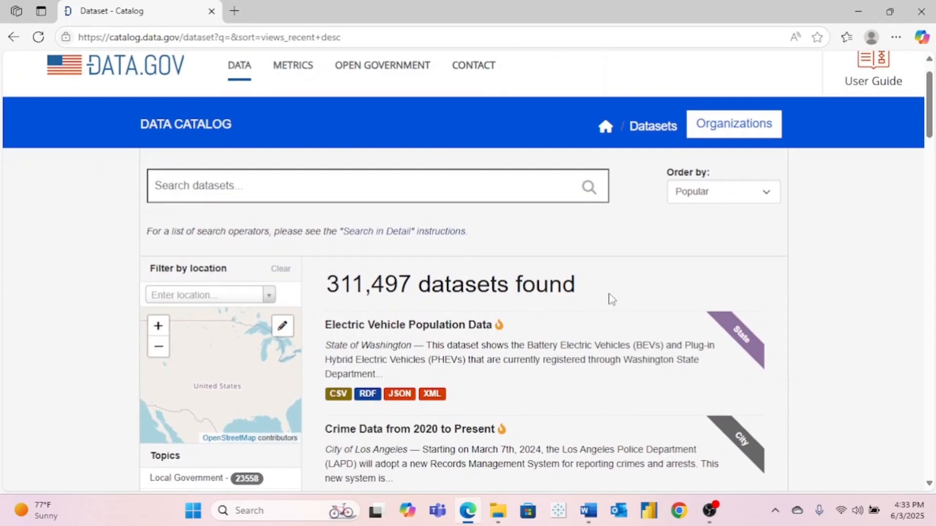
{"action": "scroll", "scroll_direction": "down", "scroll_amount": 3}
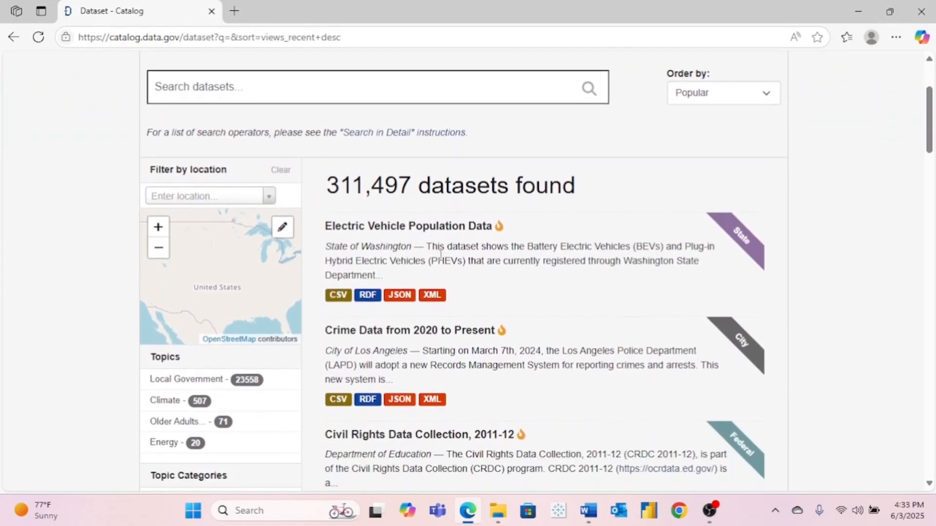
{"action": "mouse_move", "coordinate": [427, 241]}
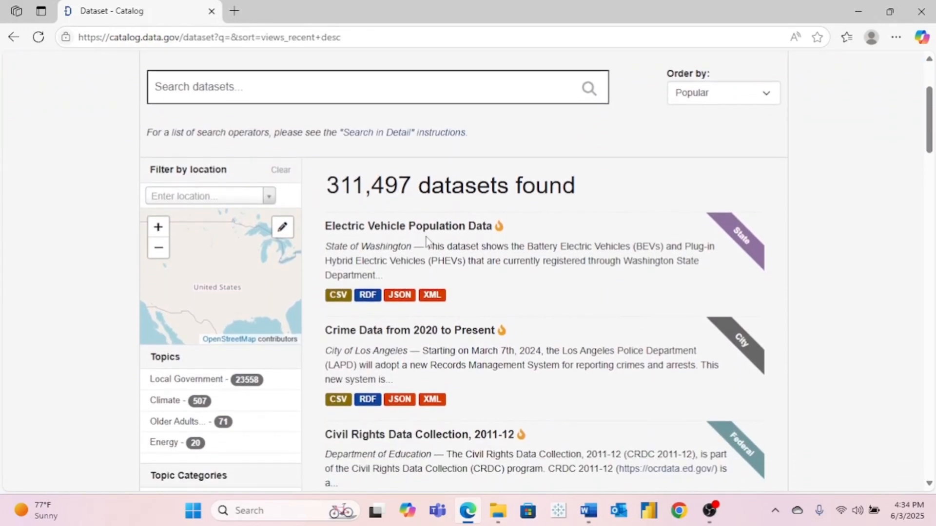
{"action": "scroll", "scroll_direction": "down", "scroll_amount": 3}
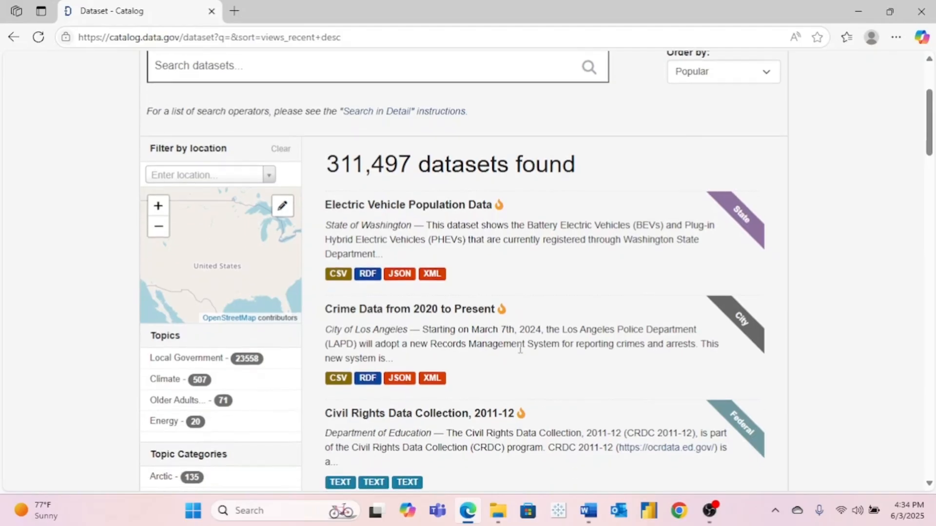
{"action": "scroll", "scroll_direction": "down", "scroll_amount": 3}
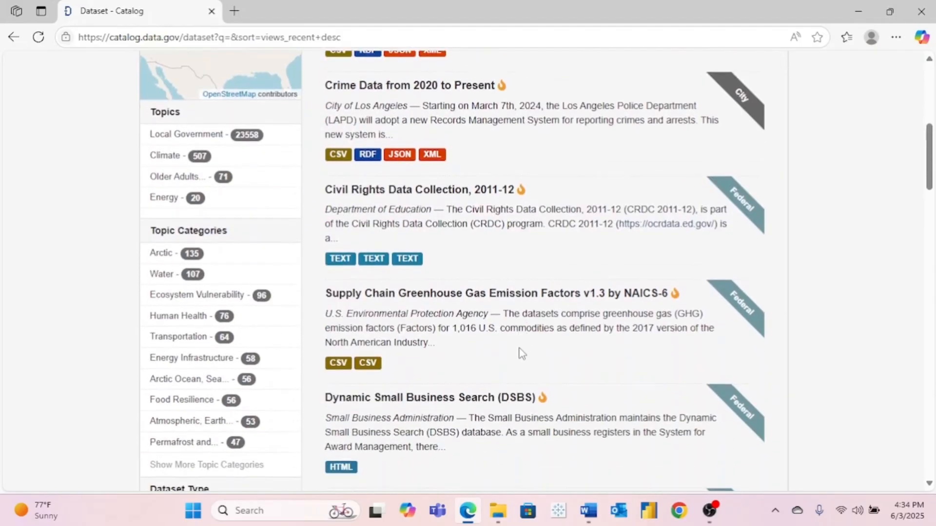
{"action": "scroll", "scroll_direction": "down", "scroll_amount": 3}
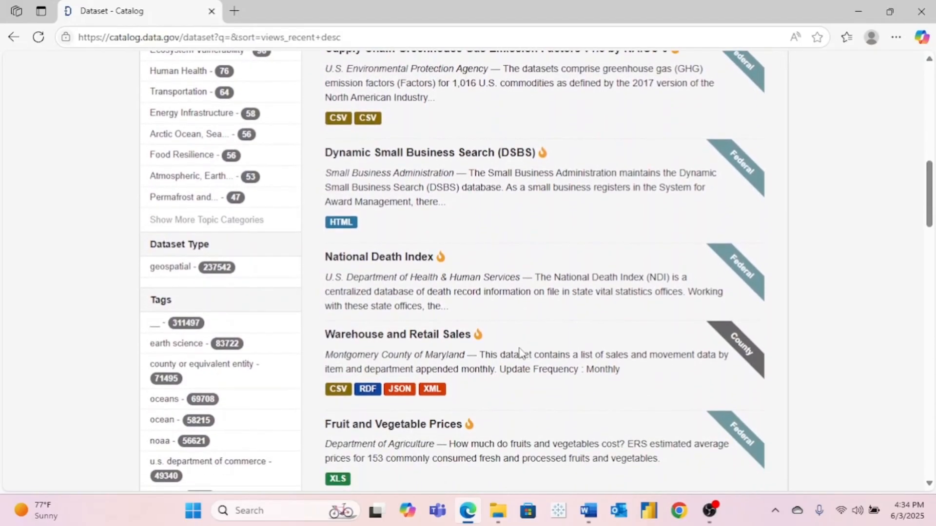
{"action": "scroll", "scroll_direction": "down", "scroll_amount": 3}
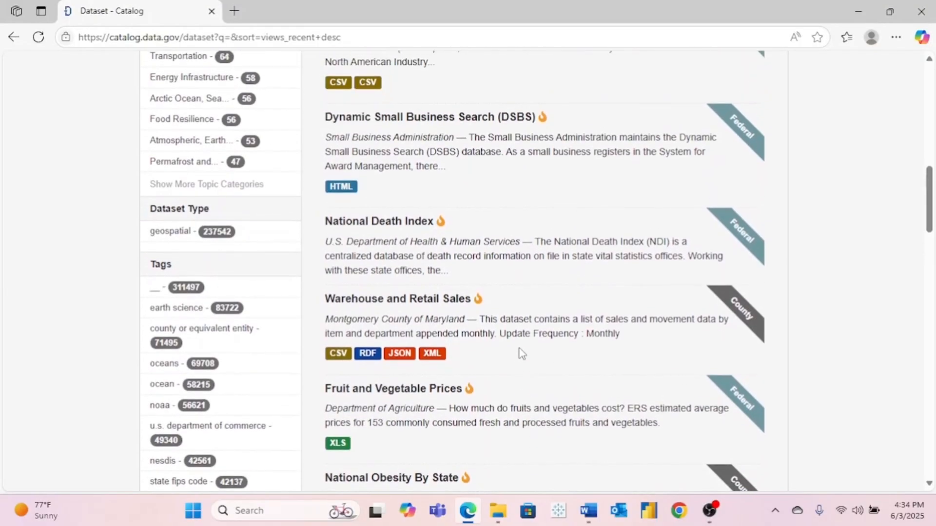
{"action": "scroll", "scroll_direction": "up", "scroll_amount": 3}
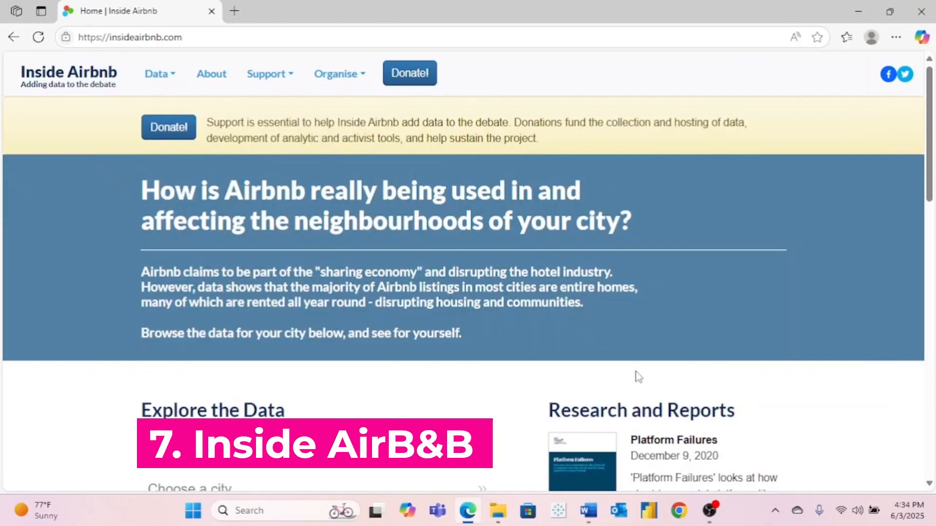
Scroll Inside Airbnb's home page to the Selected Cities maps, then move to the next site tab.
{"action": "scroll", "scroll_direction": "down", "scroll_amount": 3}
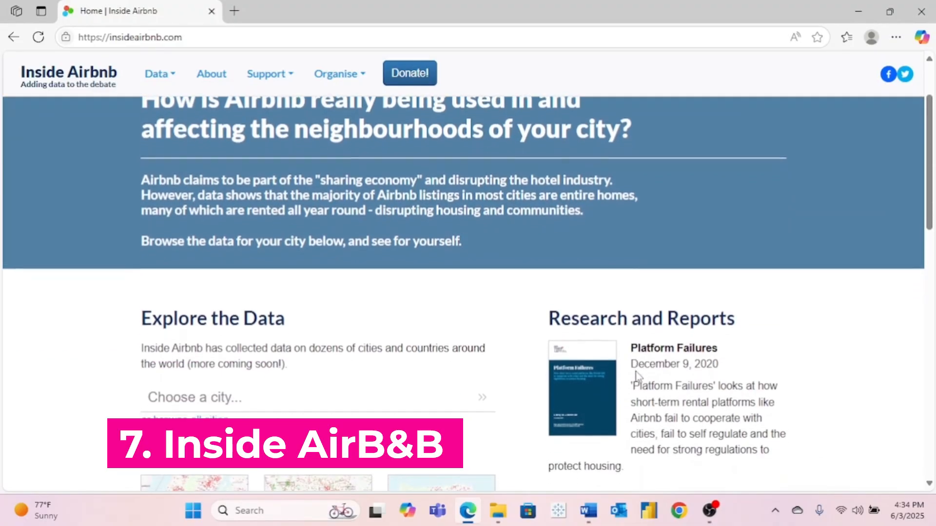
{"action": "scroll", "scroll_direction": "down", "scroll_amount": 3}
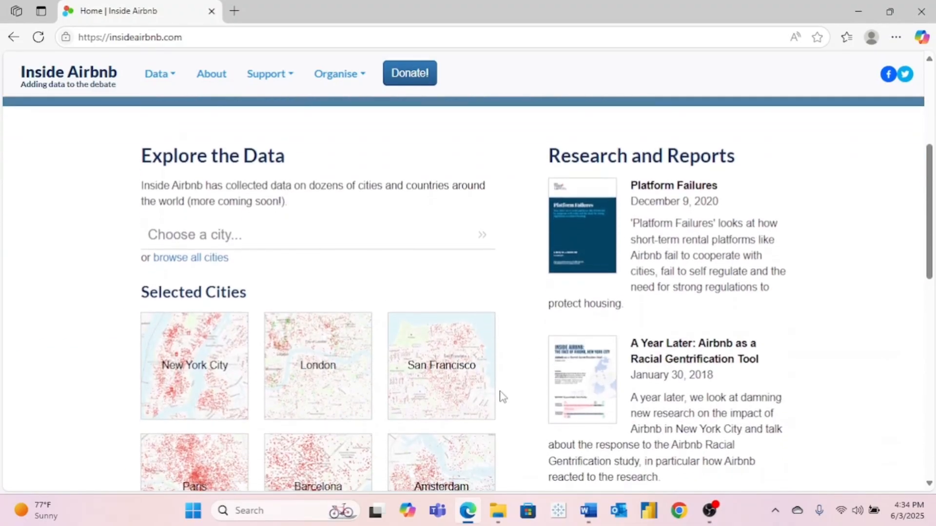
{"action": "scroll", "scroll_direction": "down", "scroll_amount": 3}
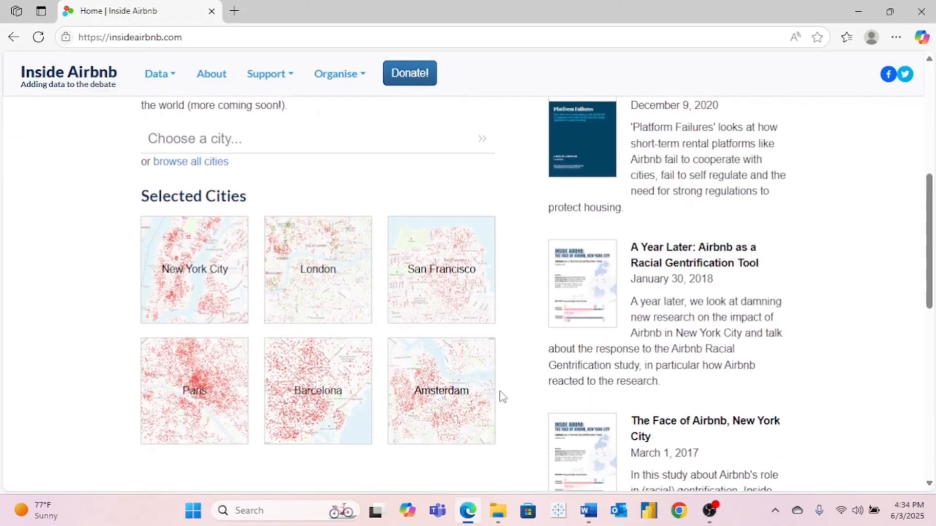
{"action": "scroll", "scroll_direction": "down", "scroll_amount": 3}
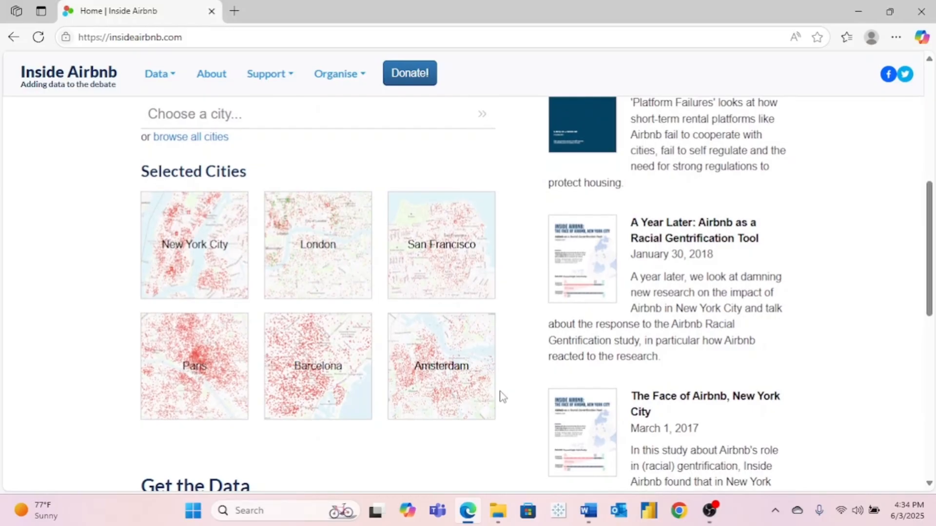
{"action": "left_click", "coordinate": [292, 11]}
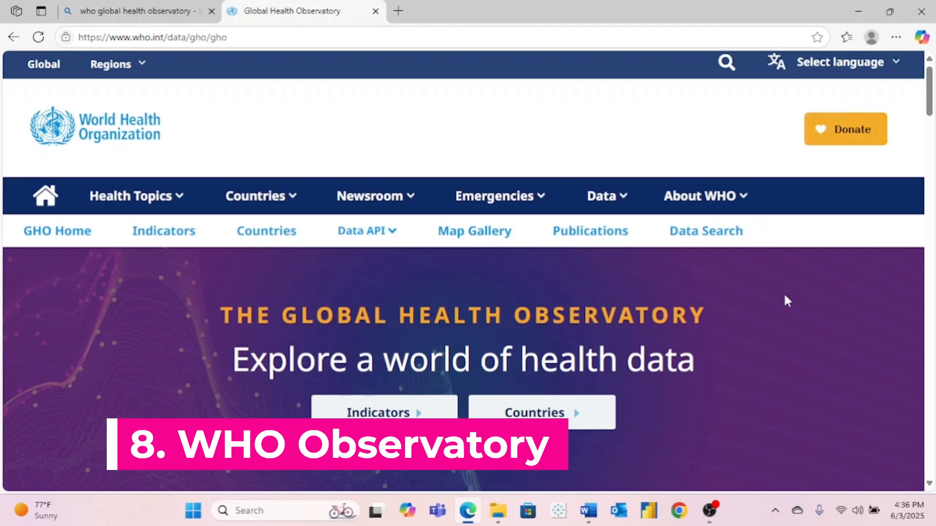
Scroll the WHO Global Health Observatory home page down to its COVID-19 data section.
{"action": "scroll", "scroll_direction": "down", "scroll_amount": 3}
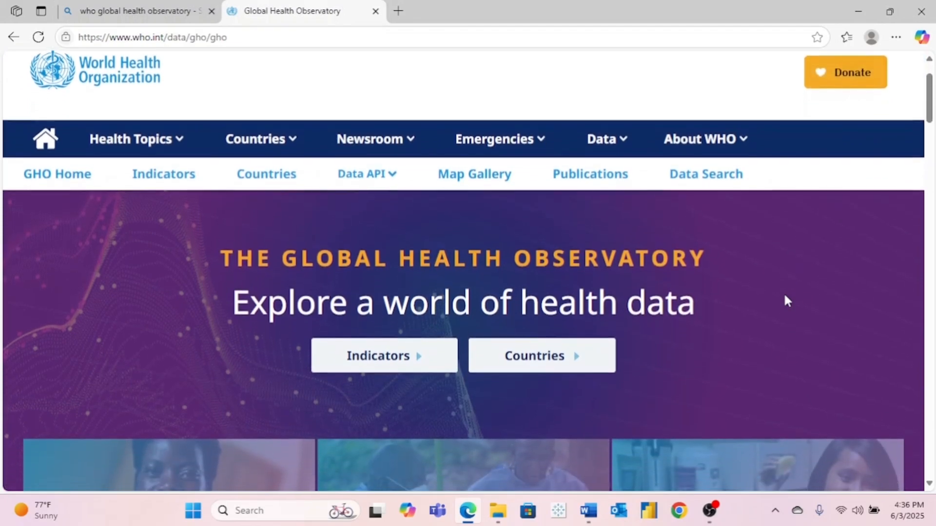
{"action": "scroll", "scroll_direction": "down", "scroll_amount": 3}
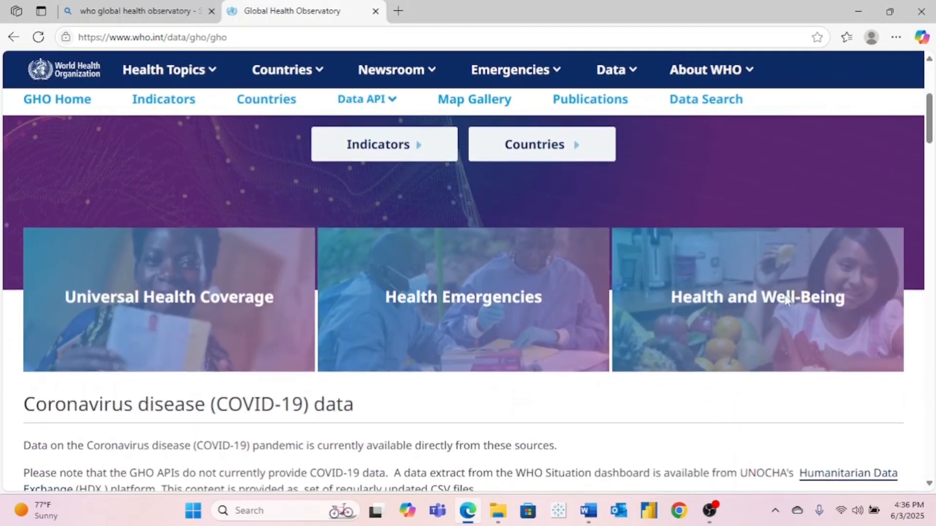
{"action": "scroll", "scroll_direction": "down", "scroll_amount": 3}
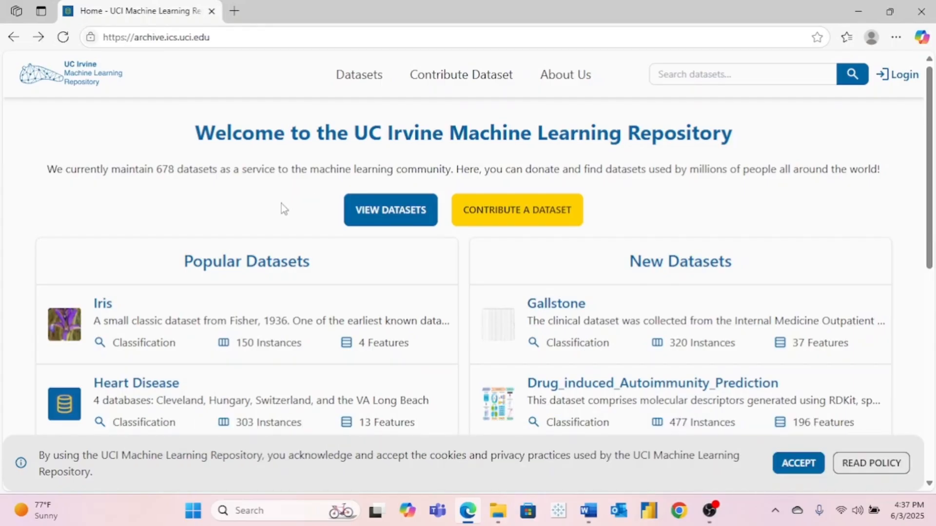
Scroll the UCI repository welcome page to the Popular Datasets (Iris) and New Datasets (Gallstone) panels.
{"action": "scroll", "scroll_direction": "down", "scroll_amount": 3}
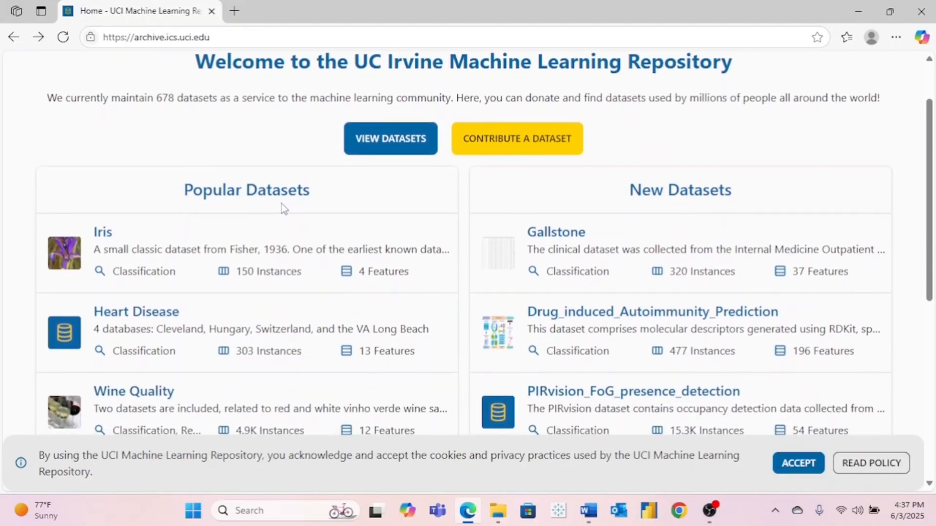
{"action": "scroll", "scroll_direction": "down", "scroll_amount": 3}
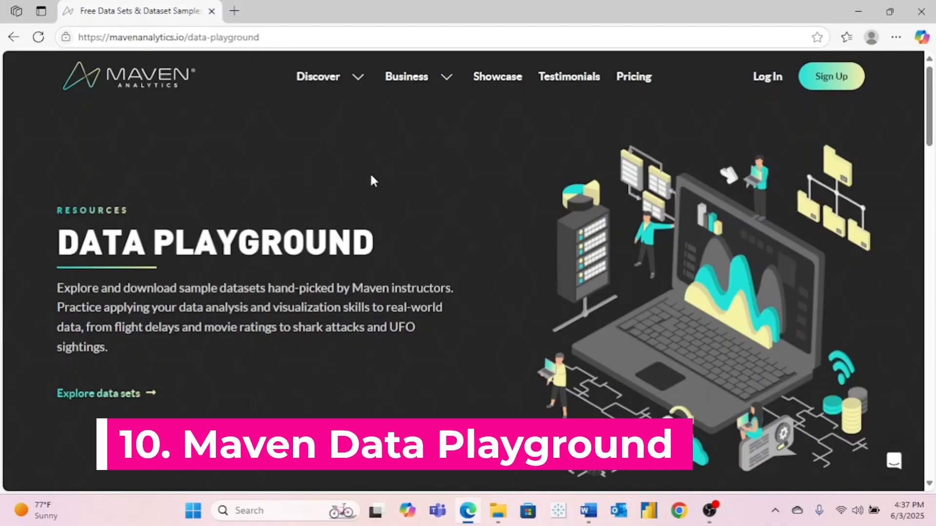
Scroll Maven Data Playground's cards to the pagination showing 5 of 66 datasets, ending with MTA Daily Ridership.
{"action": "scroll", "scroll_direction": "down", "scroll_amount": 3}
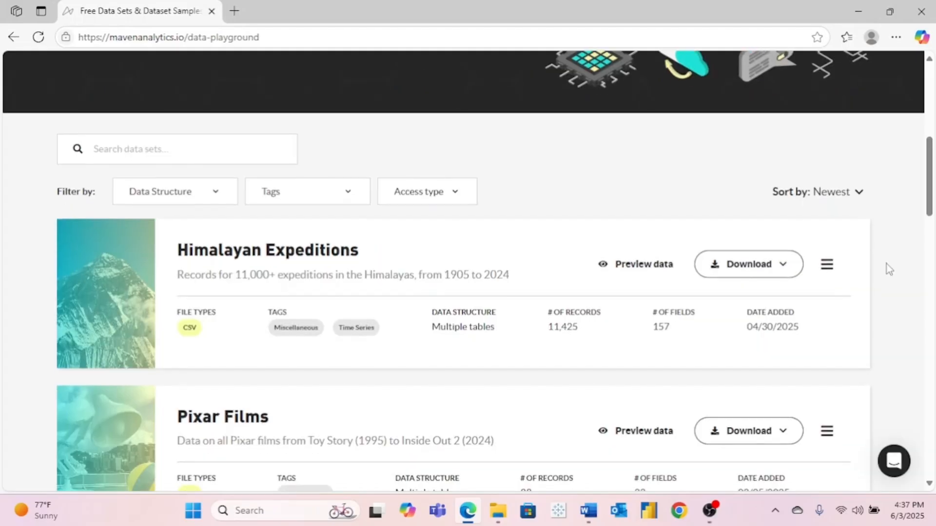
{"action": "scroll", "scroll_direction": "down", "scroll_amount": 3}
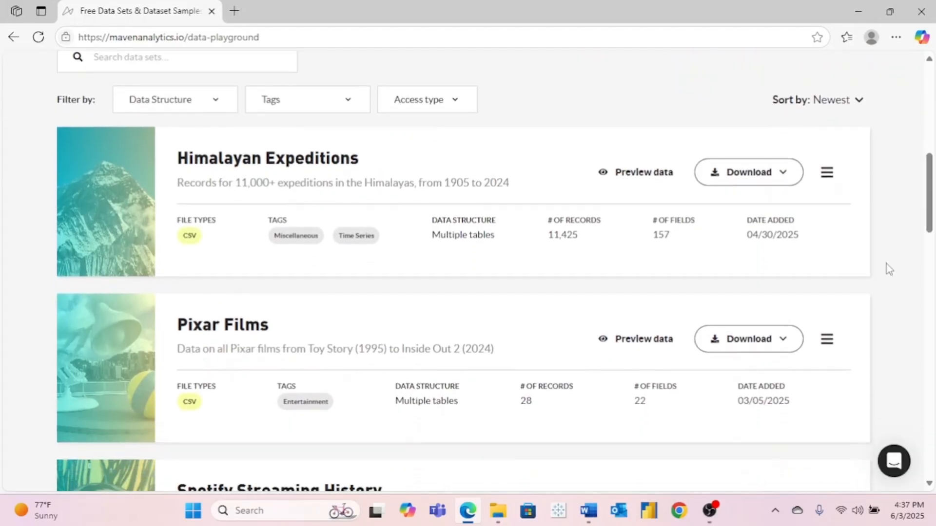
{"action": "mouse_move", "coordinate": [816, 298]}
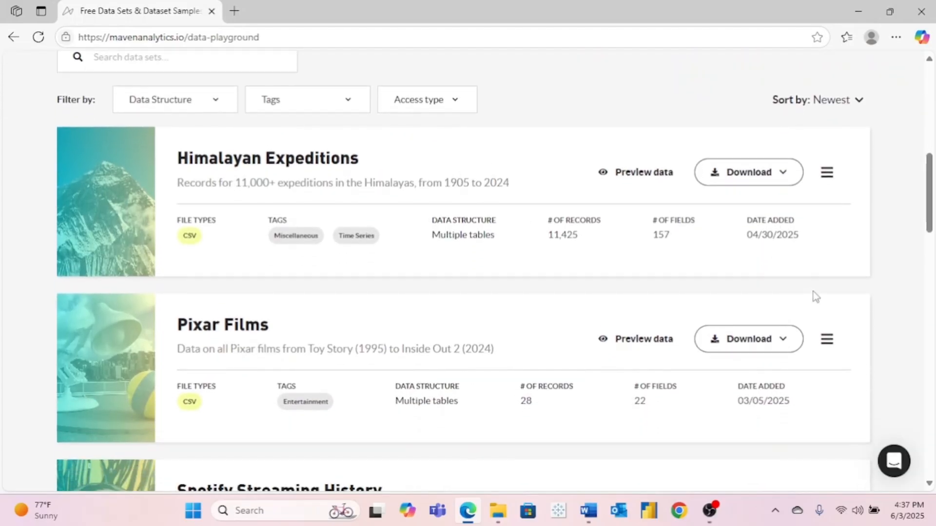
{"action": "scroll", "scroll_direction": "down", "scroll_amount": 3}
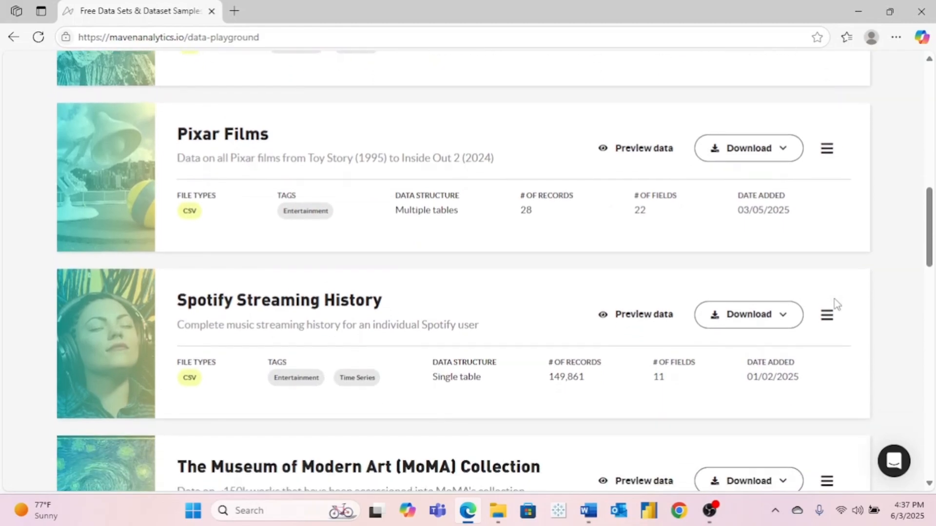
{"action": "scroll", "scroll_direction": "down", "scroll_amount": 3}
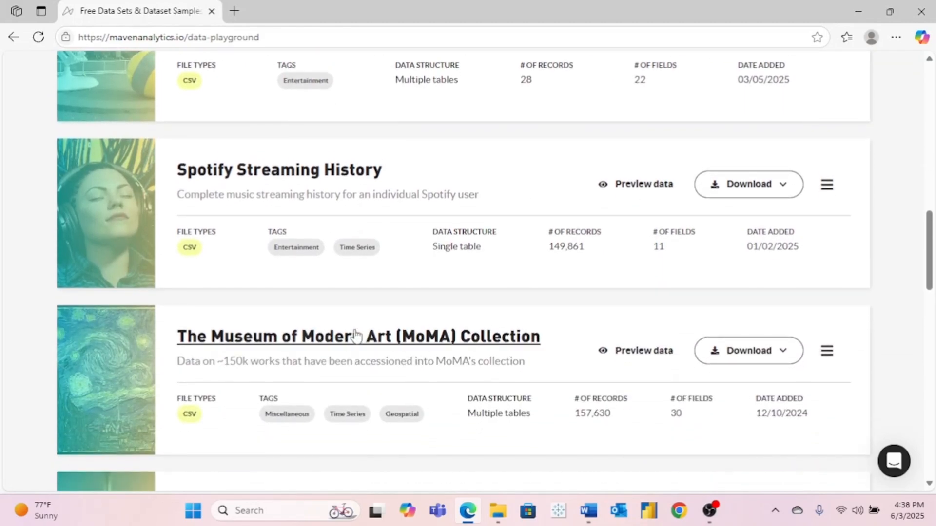
{"action": "scroll", "scroll_direction": "down", "scroll_amount": 3}
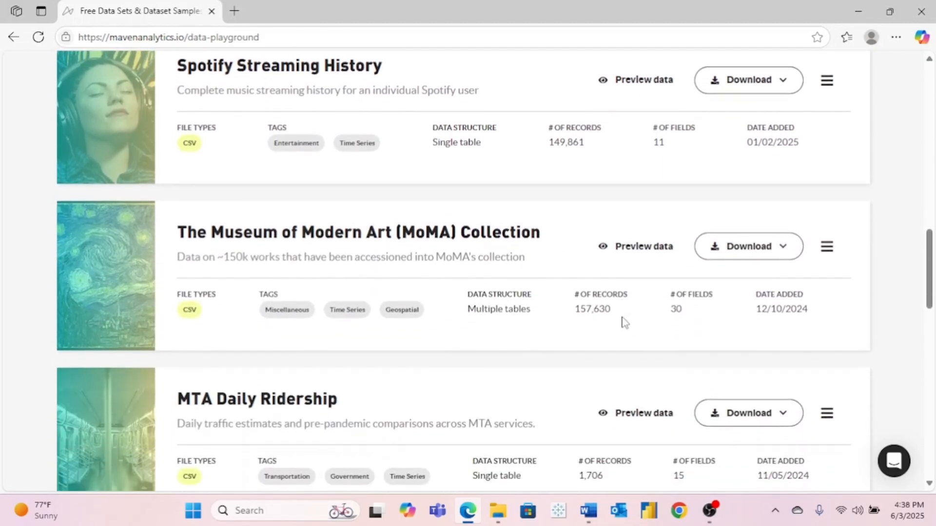
{"action": "scroll", "scroll_direction": "down", "scroll_amount": 3}
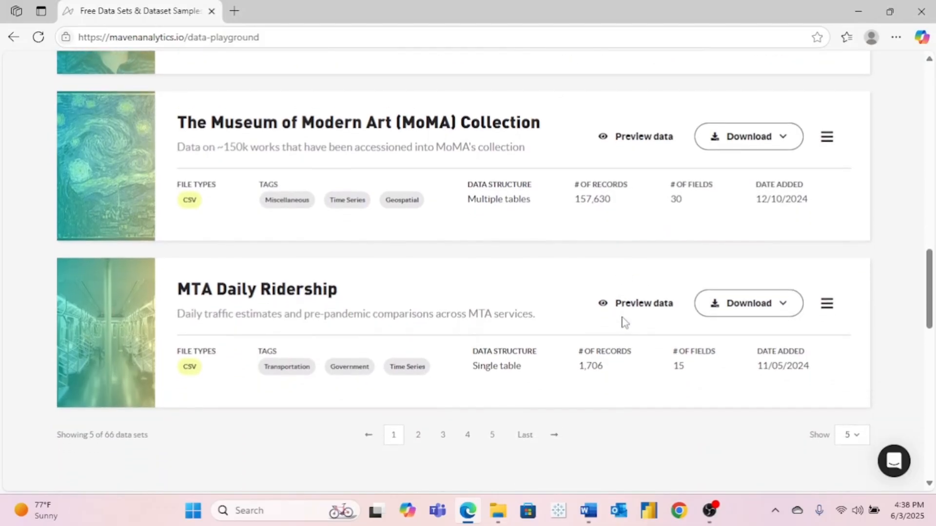